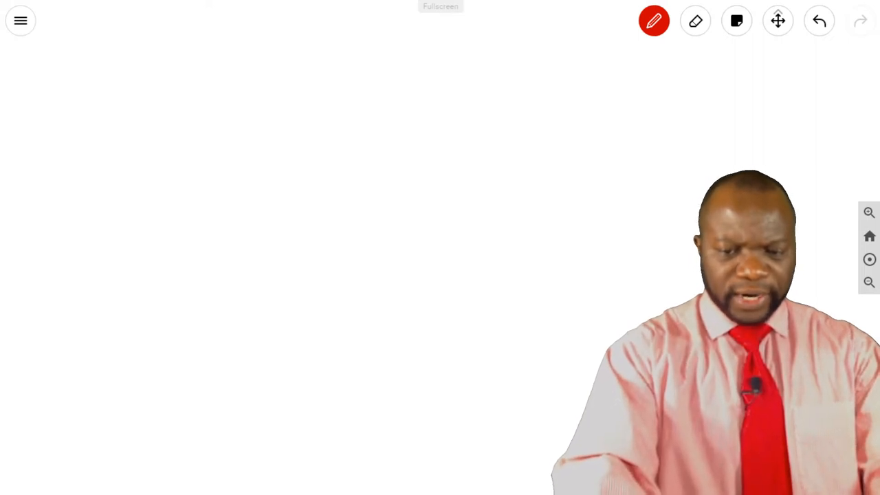
Draw the red grid's two vertical lines and the horizontal lines across them
left_click_drag(199, 86, 193, 409)
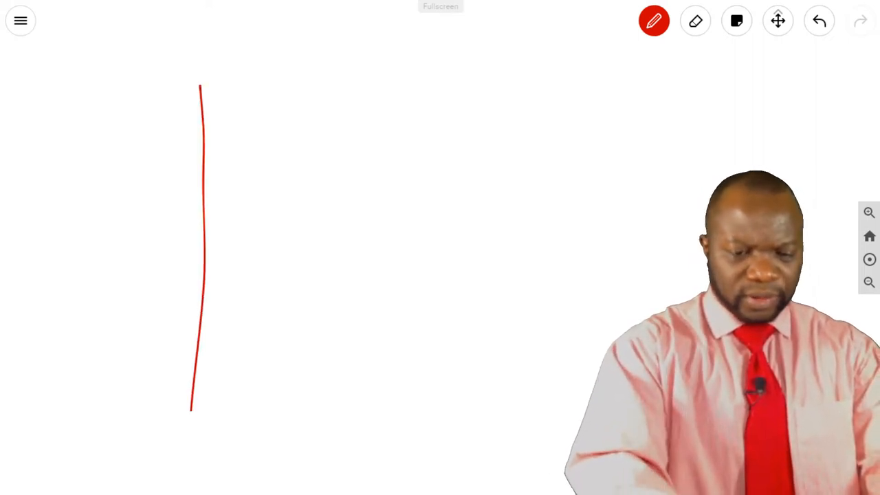
left_click_drag(419, 72, 416, 412)
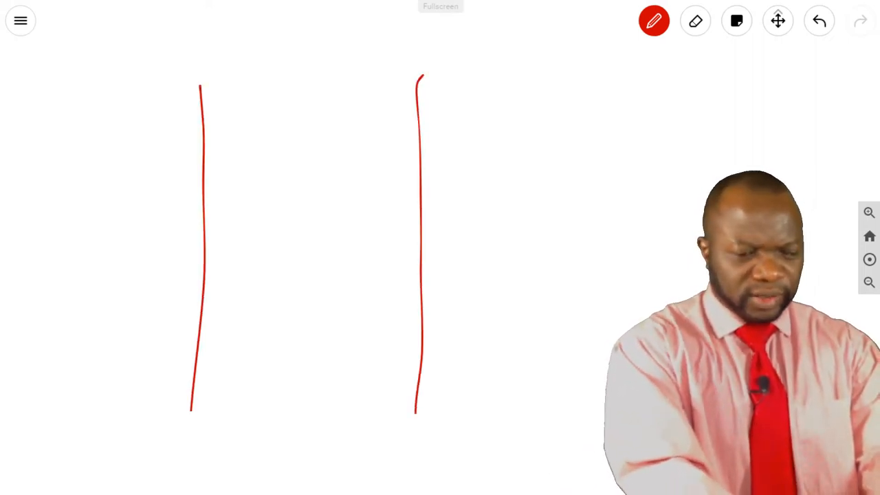
left_click_drag(104, 151, 570, 155)
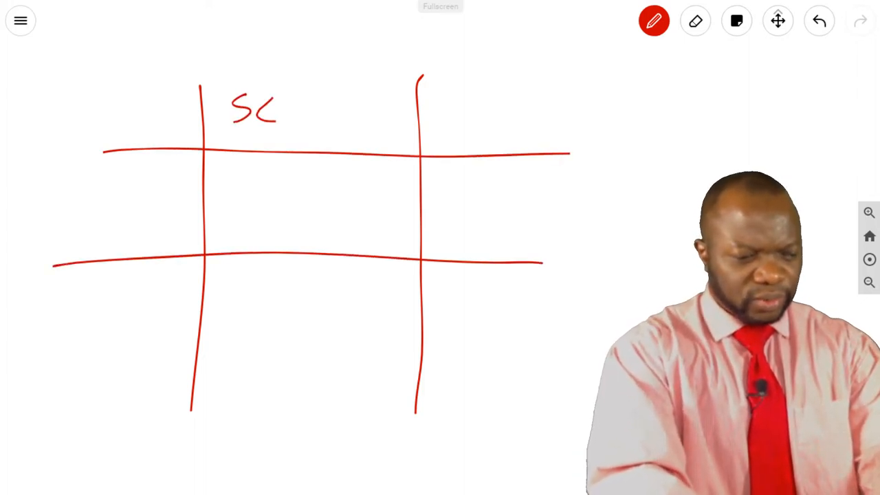
Write and circle SCOPE as the column heading, and write PLANNING as the row label
left_click_drag(289, 103, 327, 110)
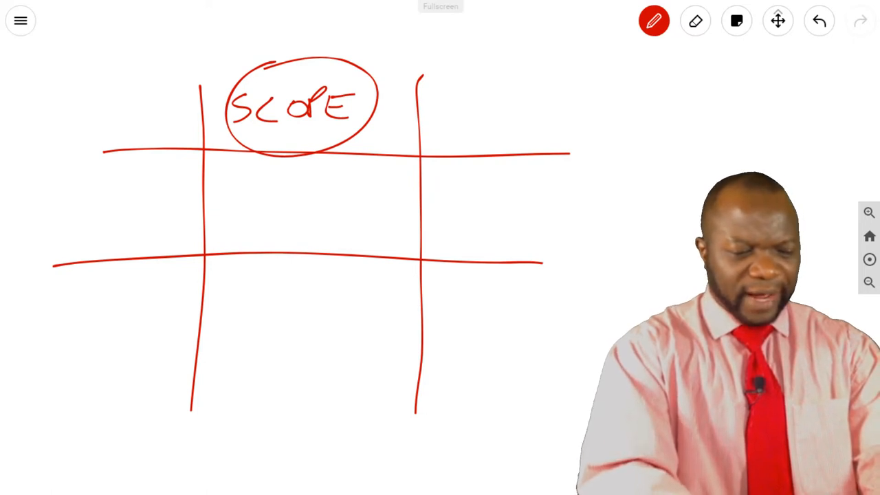
left_click_drag(49, 189, 48, 216)
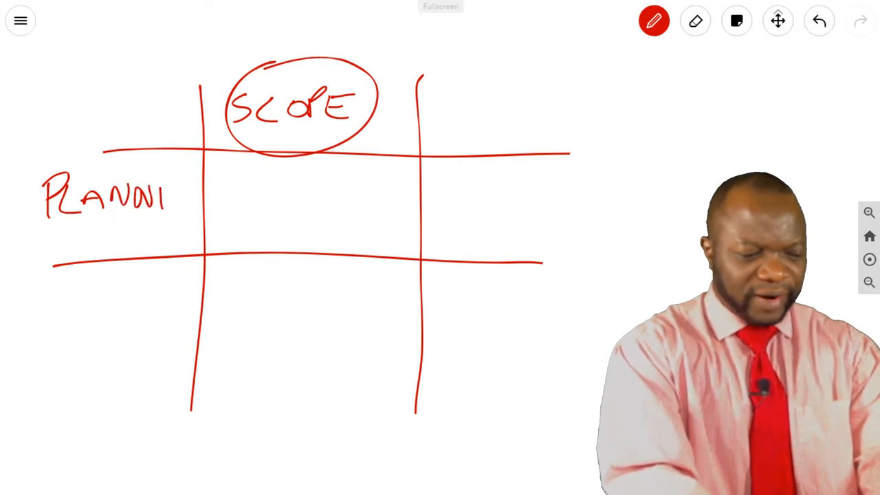
left_click_drag(168, 196, 199, 196)
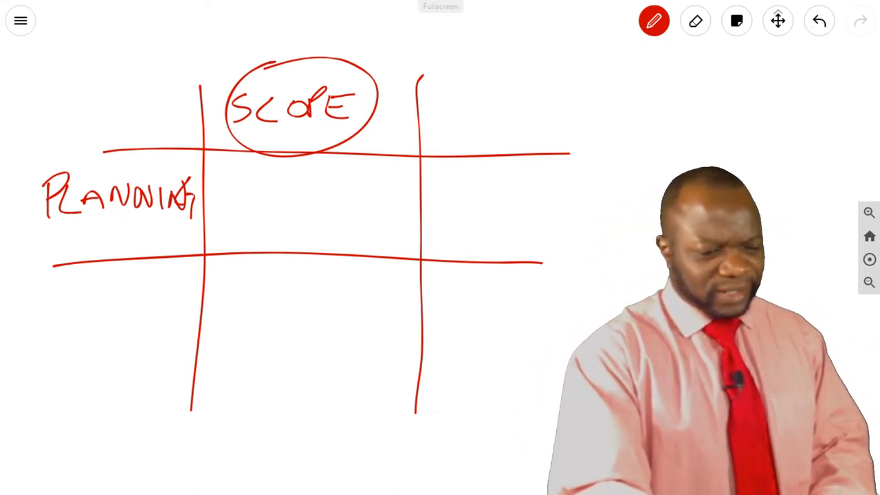
Write the M&C label, erase SCOPE's circle and stray marks, and redraw the right column line
left_click_drag(289, 185, 323, 213)
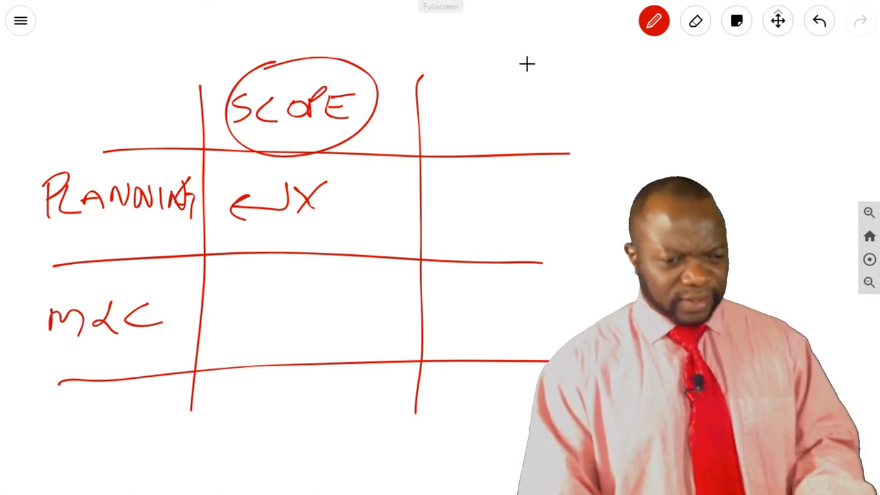
left_click(695, 20)
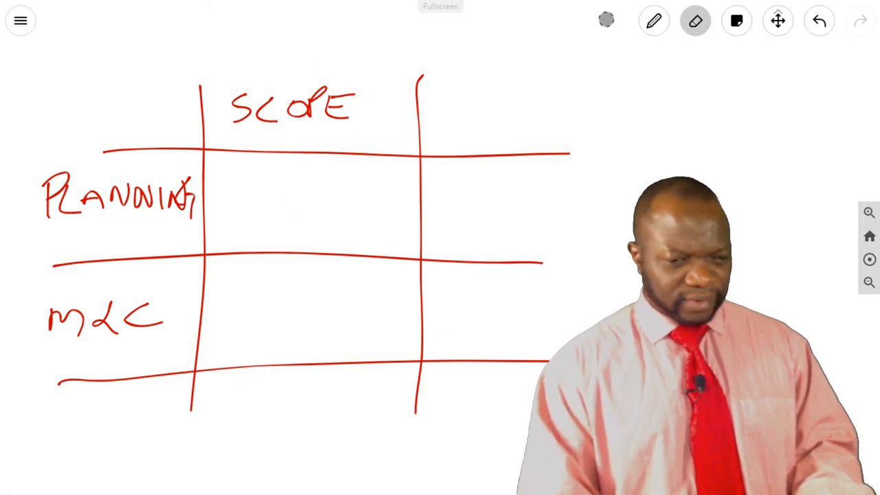
left_click(652, 19)
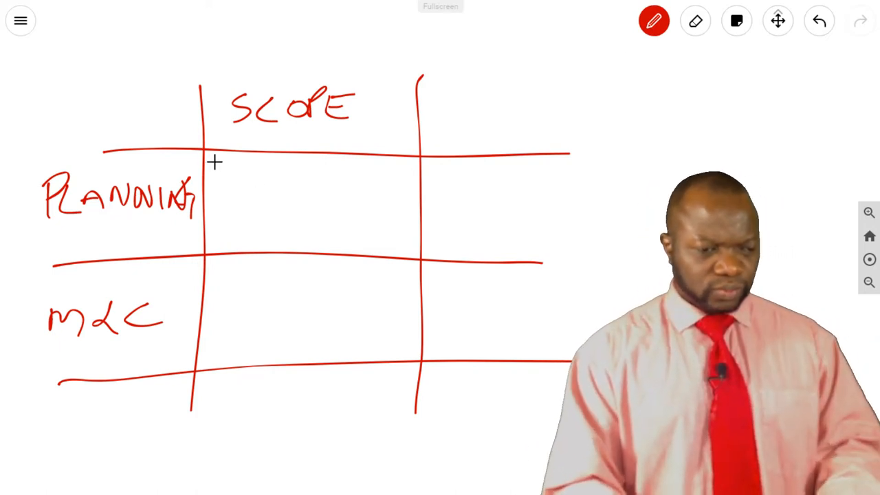
left_click(695, 20)
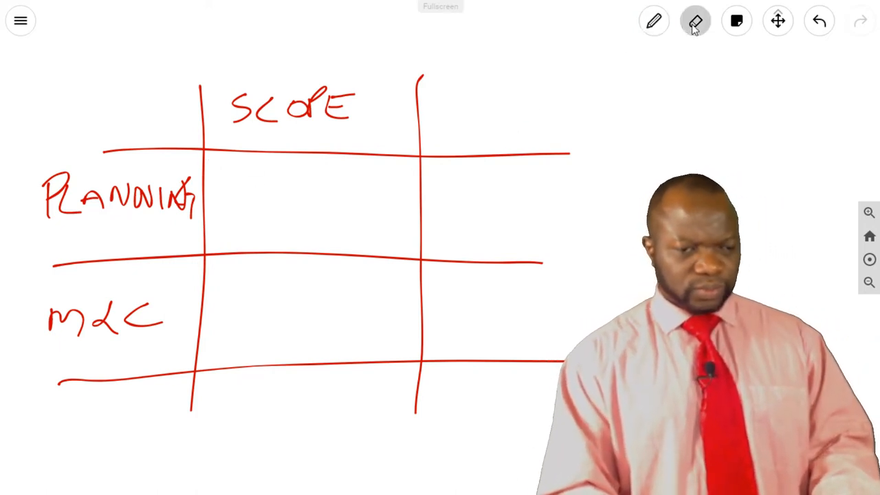
left_click(653, 20)
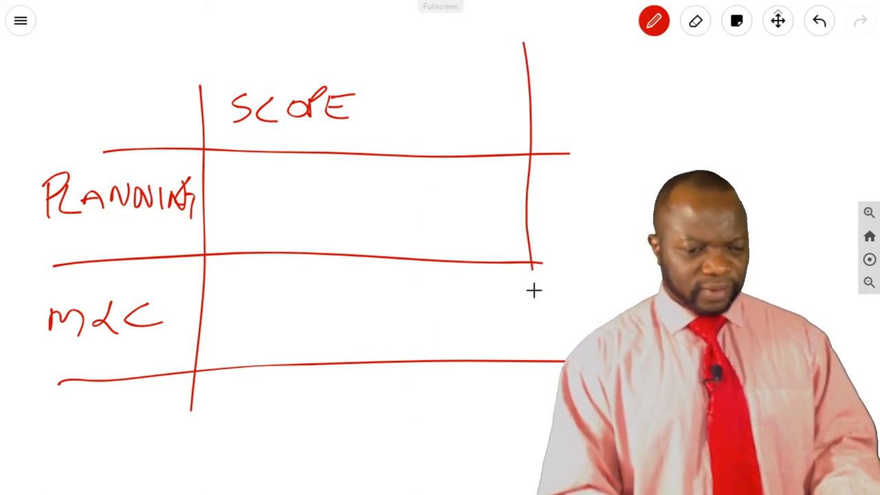
left_click_drag(543, 268, 546, 440)
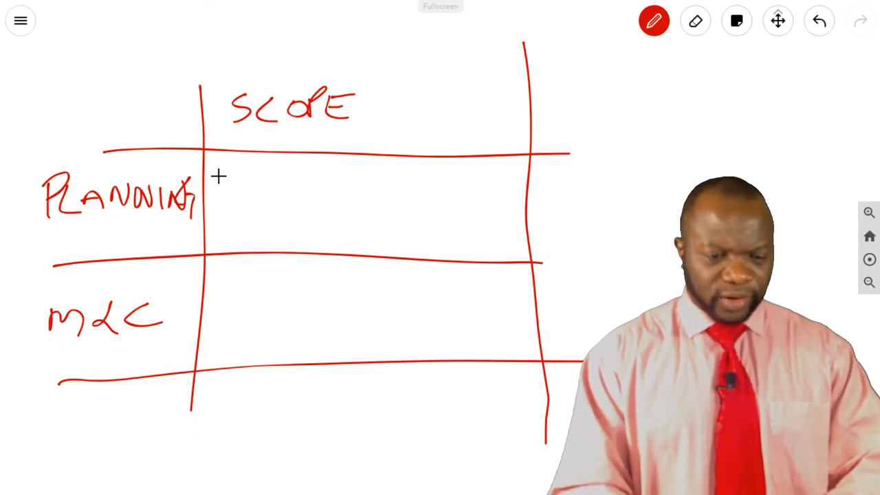
Type 'Plan Scope Management' and 'Collect Requirements' in a text box in the Planning–SCOPE cell
left_click(218, 178)
type("plan")
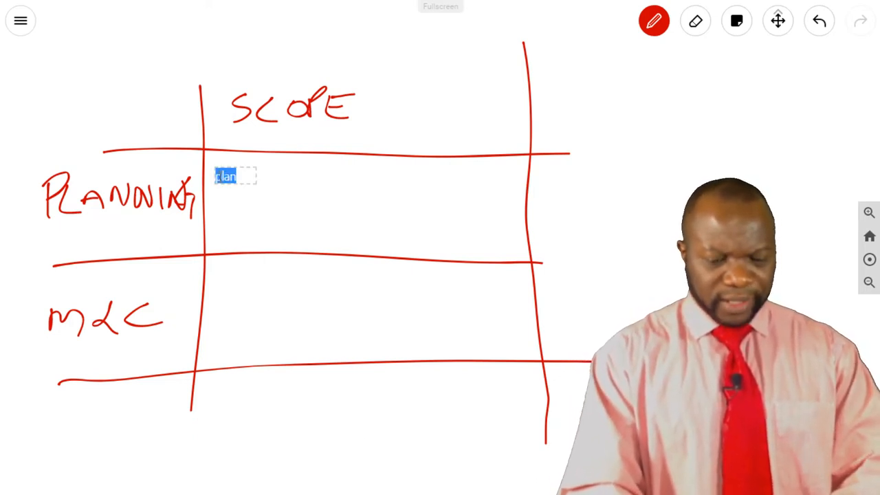
type("PLAN SCOPE MNAN")
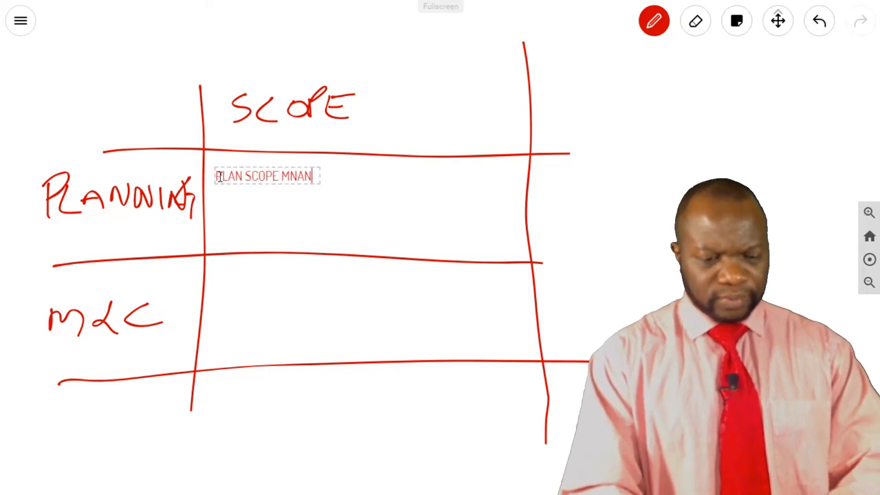
type("MAMAB")
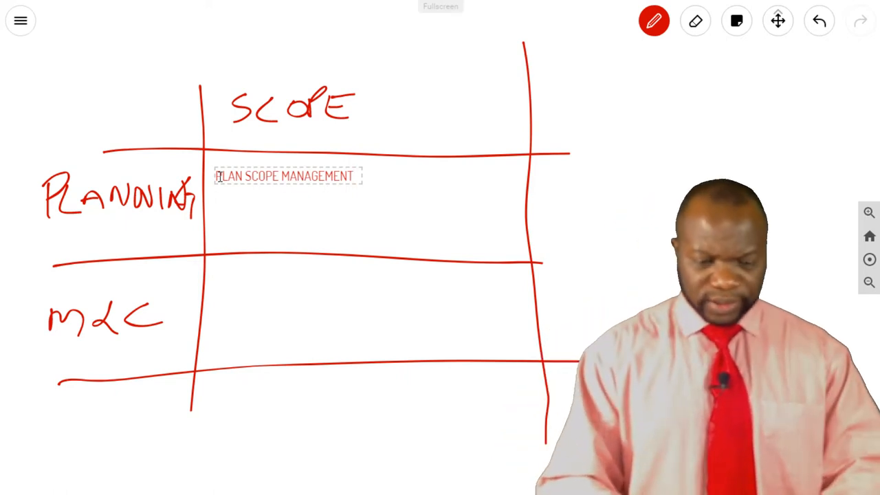
type("COLLECT RE")
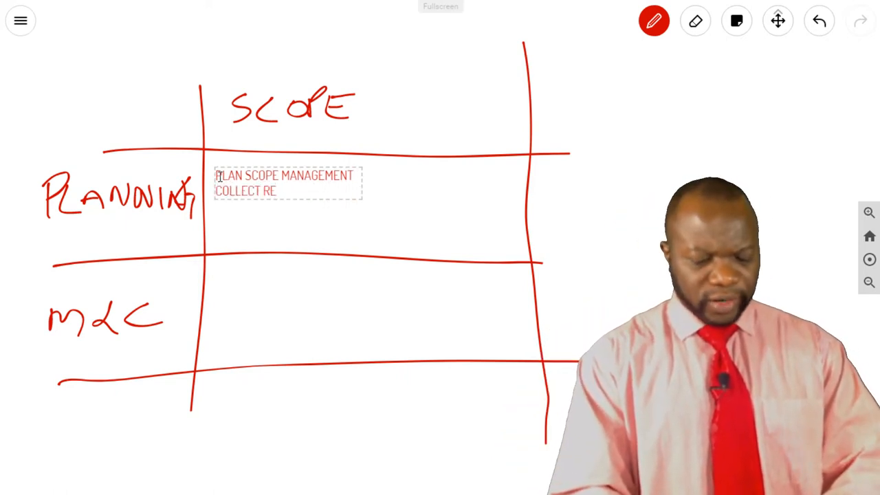
type("QUIREMENTS")
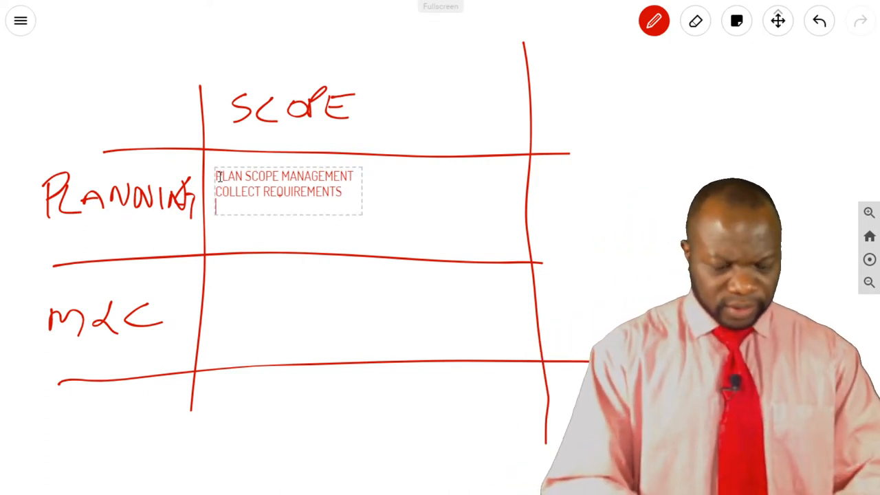
Add 'Define Scope' and 'Create WBS' as the next lines of the list
type("DEFINE")
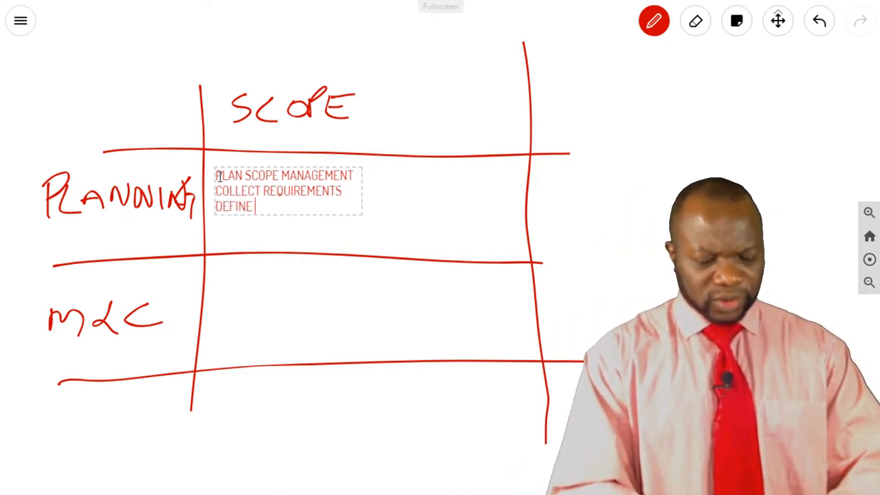
type("SCOPE")
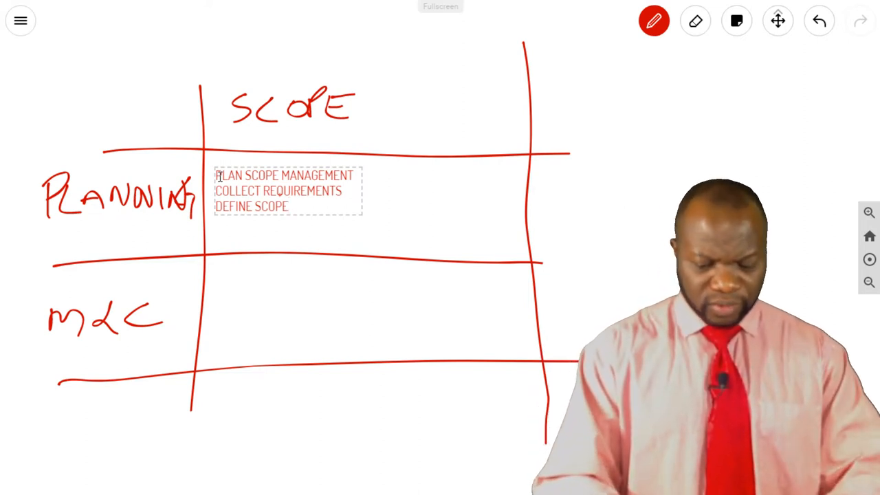
type("C")
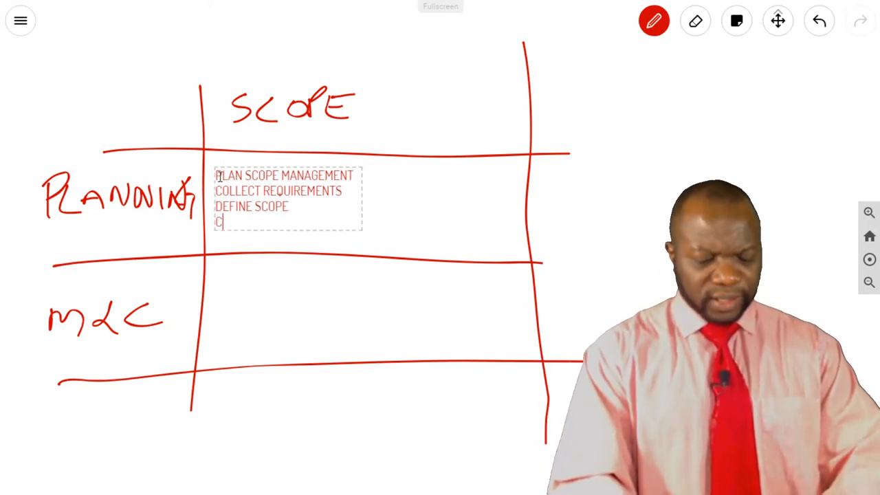
type("REATE WB")
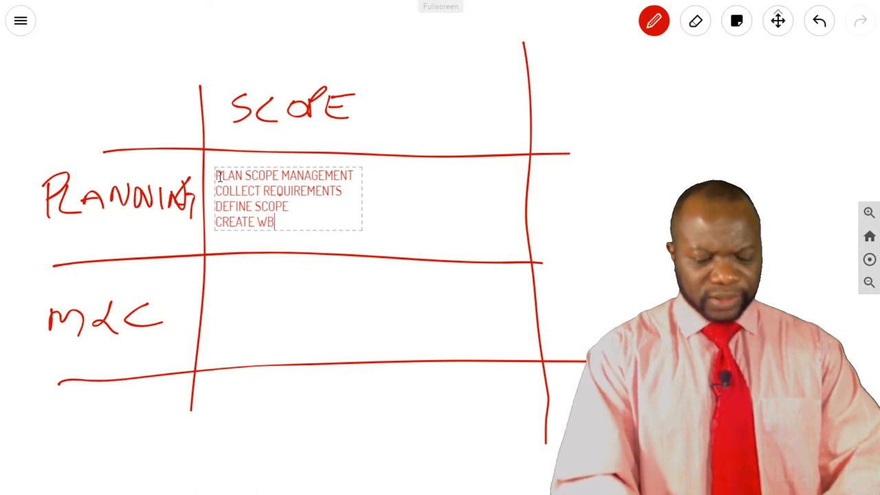
type("S")
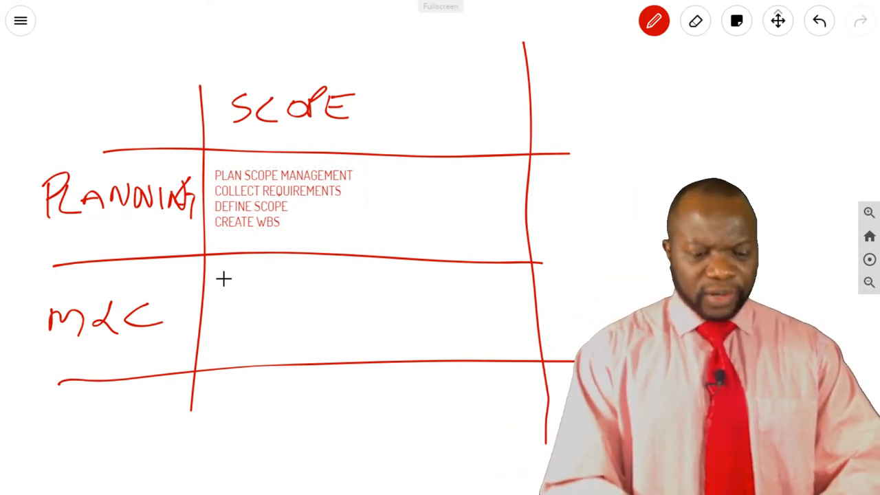
Type 'Validate Scope' and 'Control Scope' on separate lines in the M&C–SCOPE cell
type("VALIDATE SCOPE")
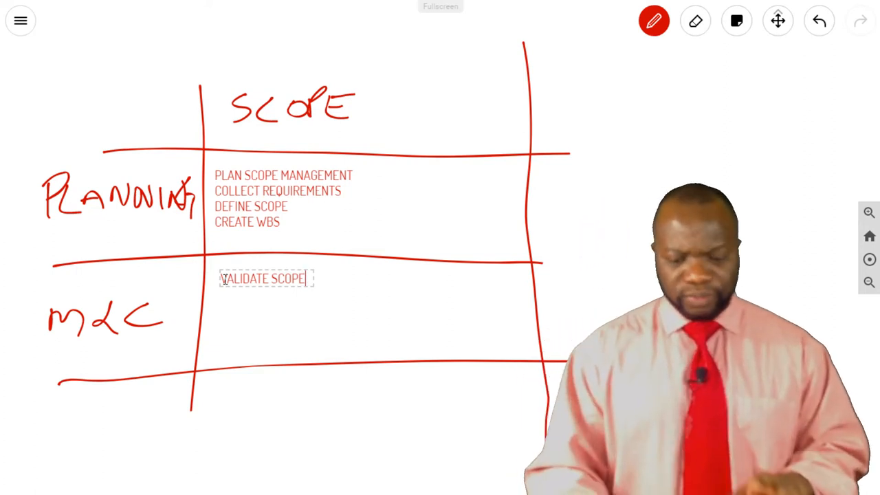
type("CONT")
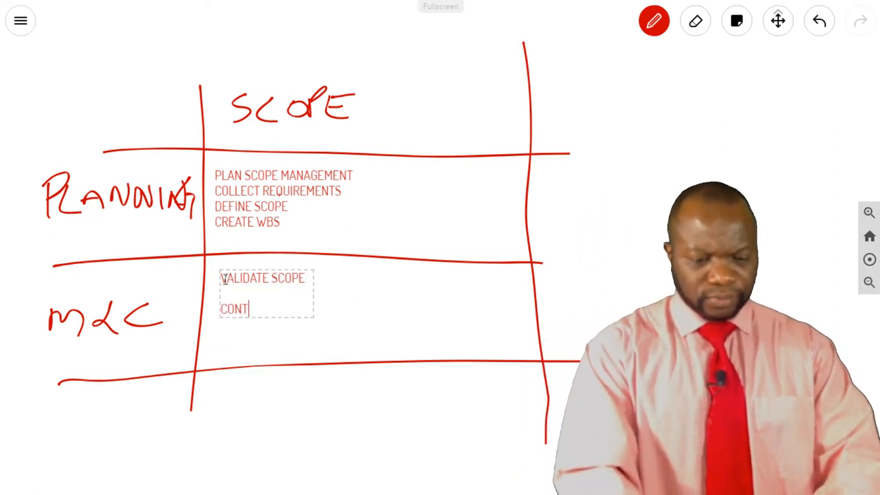
type("ROL SCOPE")
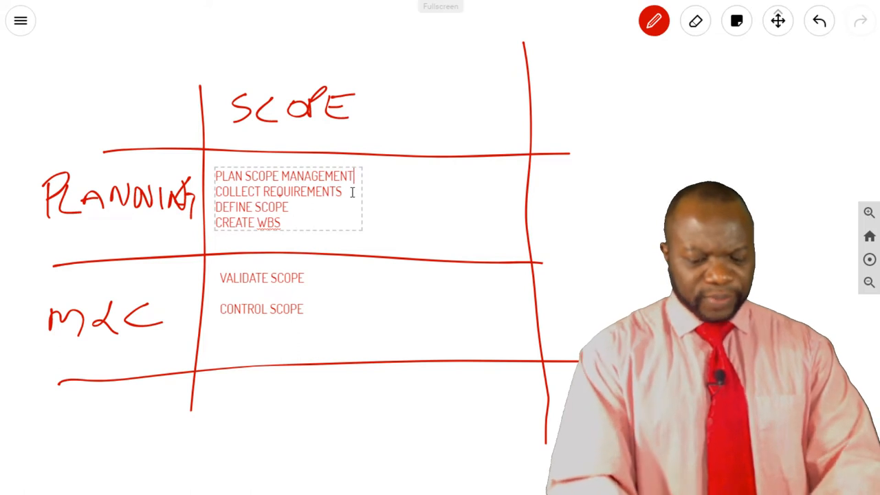
Append outputs '- SMP, RMP' and 'RTM, RD' to the first two Planning processes
type("- SMP")
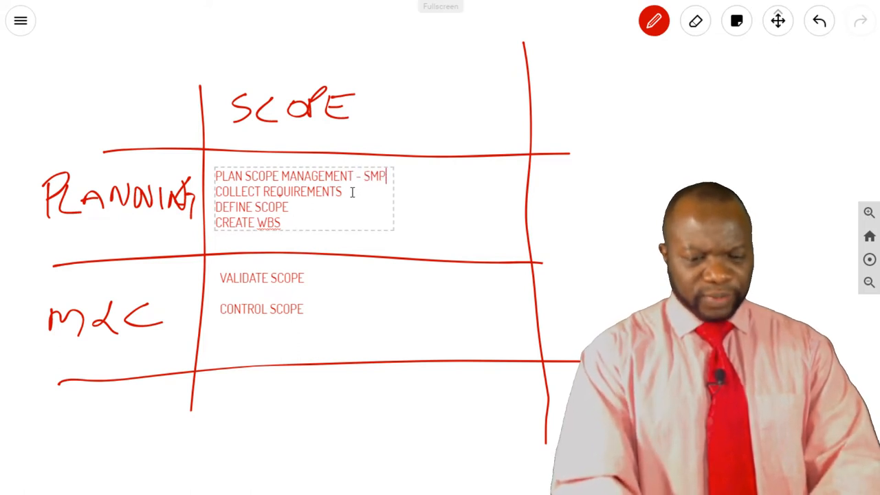
type(", RMP")
left_click(279, 192)
type(" -")
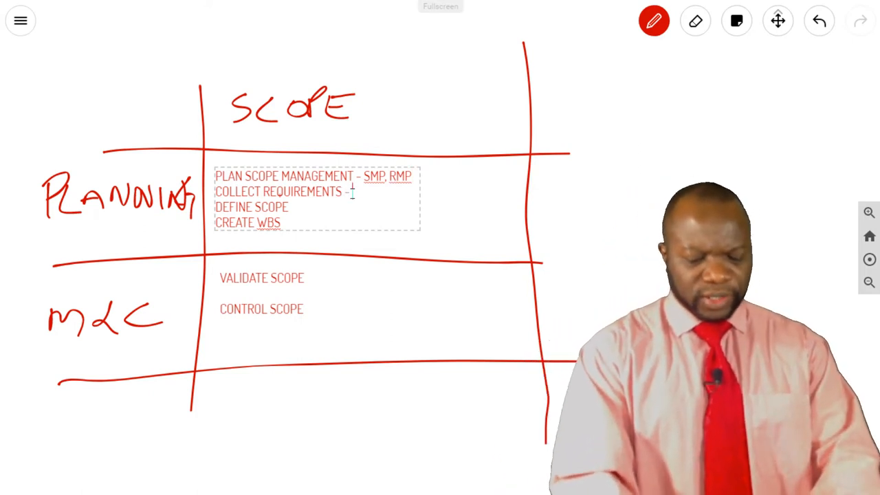
type("RTM,")
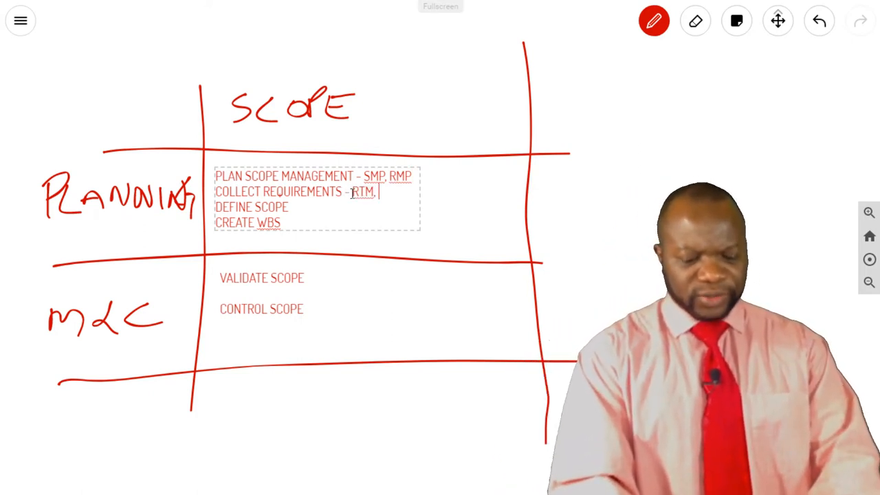
type("RD")
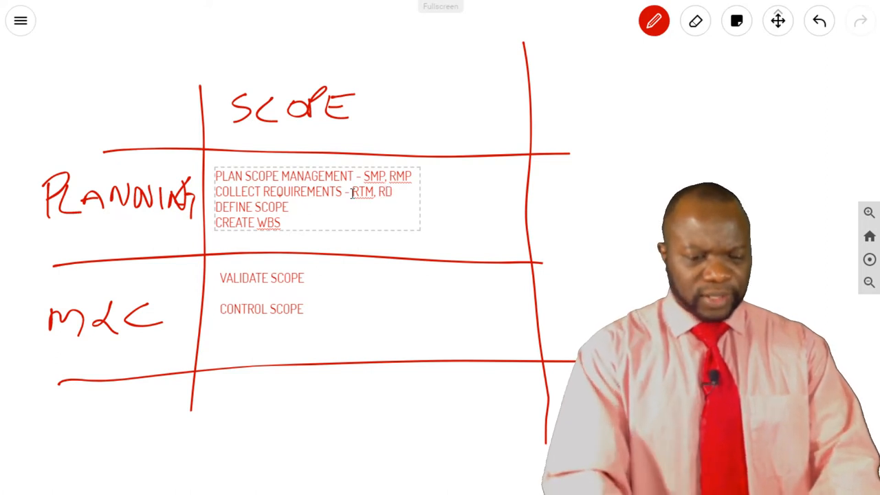
Append '- PSS' to Define Scope and '- Scope Baseline' to Create WBS
type("-")
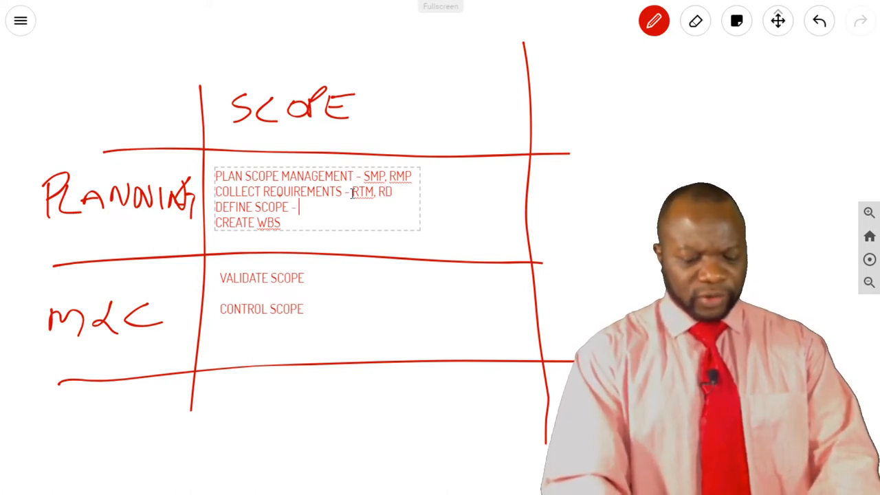
type("PSS")
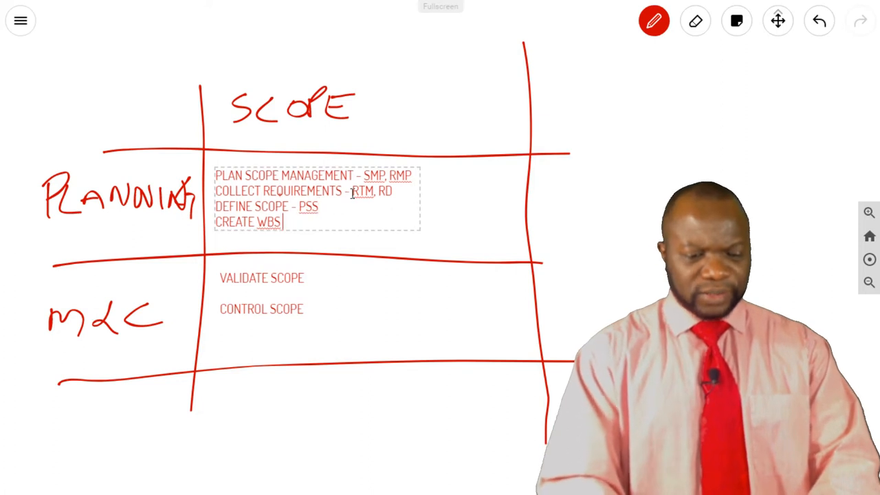
type("-")
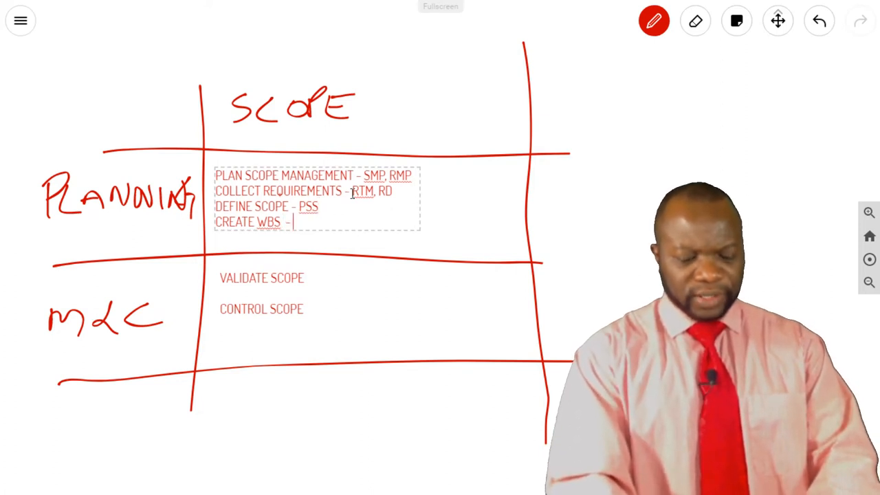
type("SCOPE BASLIN")
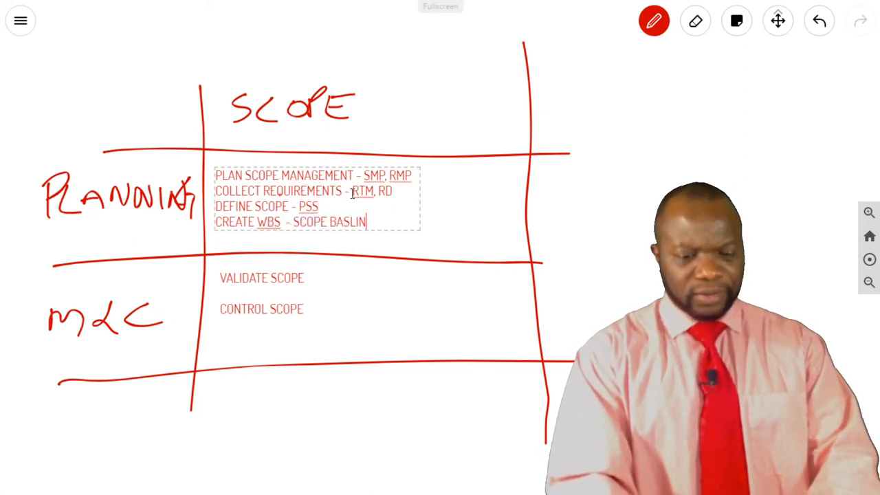
type("E")
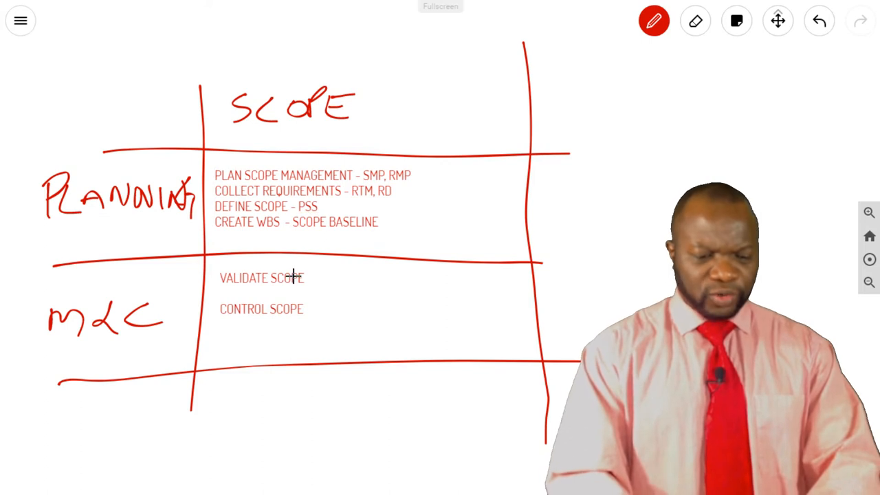
Append 'Accepted Deliverables' to Validate Scope and '- WPI, Change Requests' to Control Scope
double_click(290, 278)
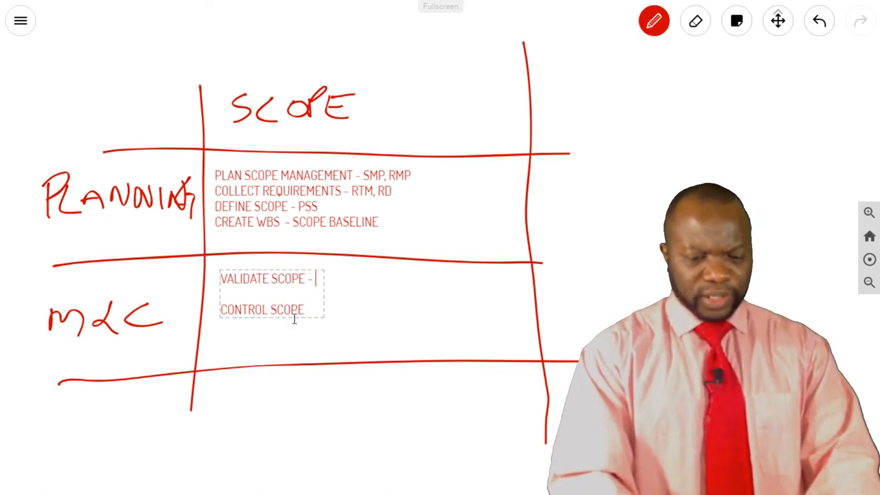
type("ACCEPTED DELIV")
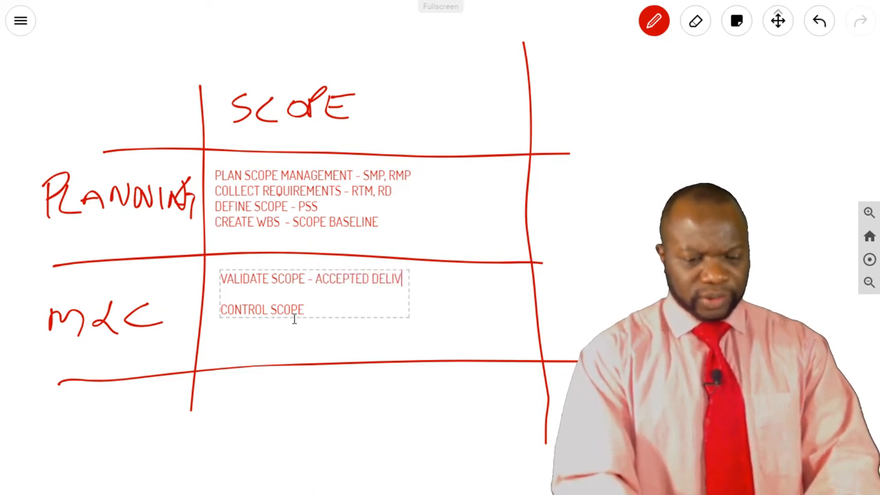
type("ERABLES")
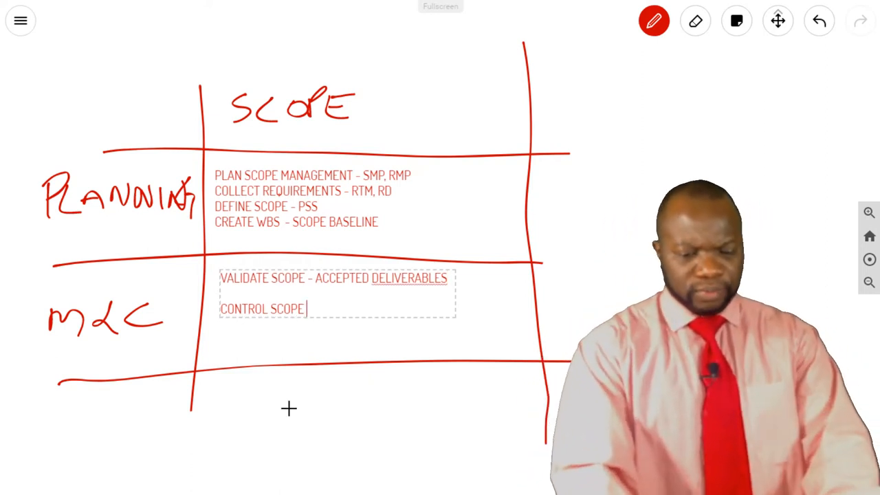
type("- WPR")
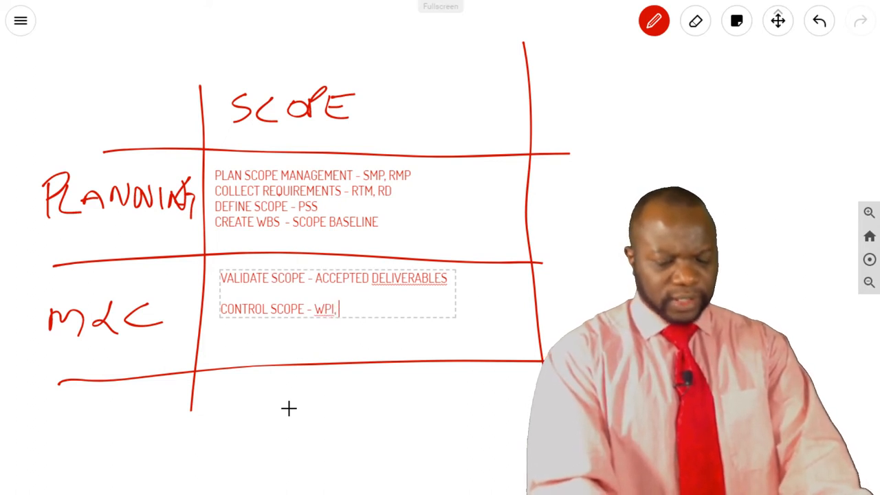
type("C")
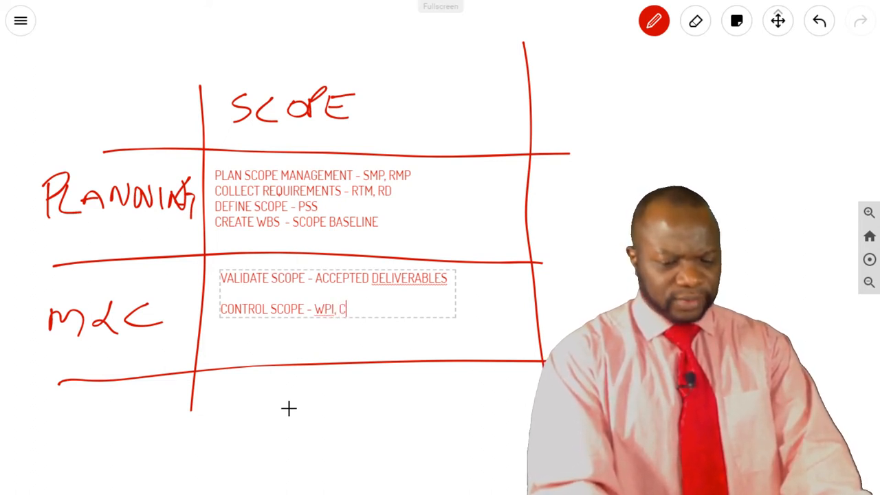
type("HANGE")
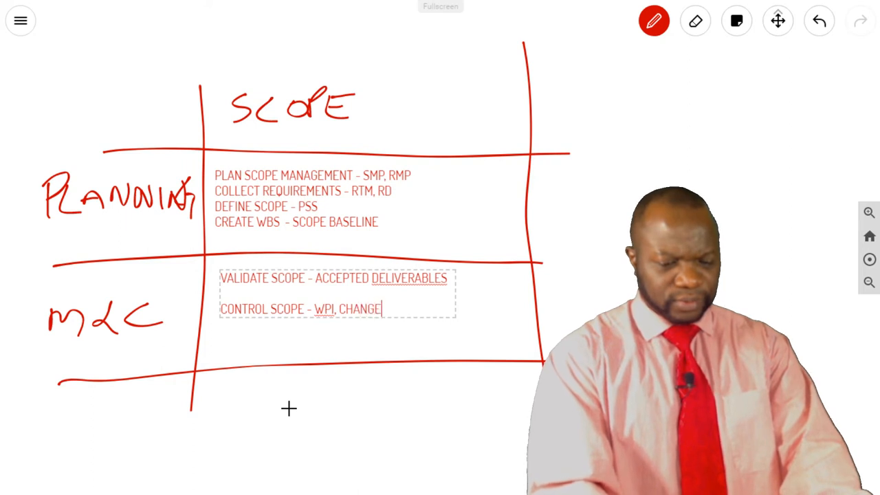
type("RE")
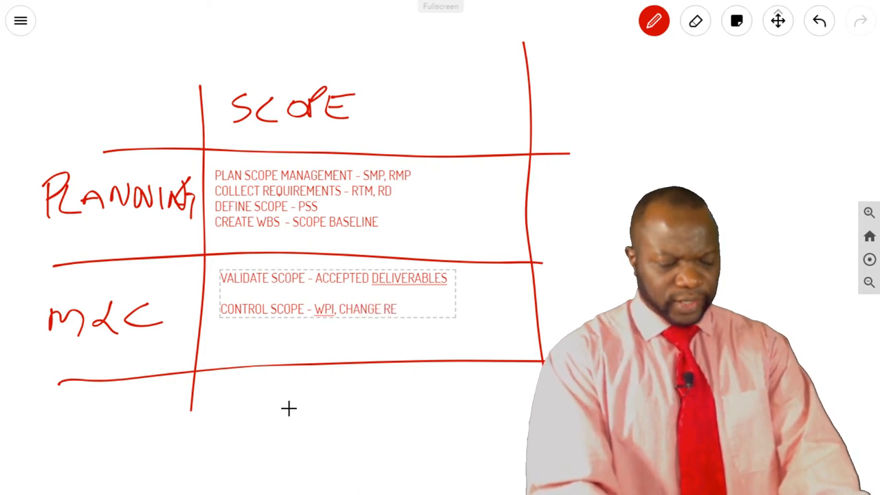
type("QUESTS")
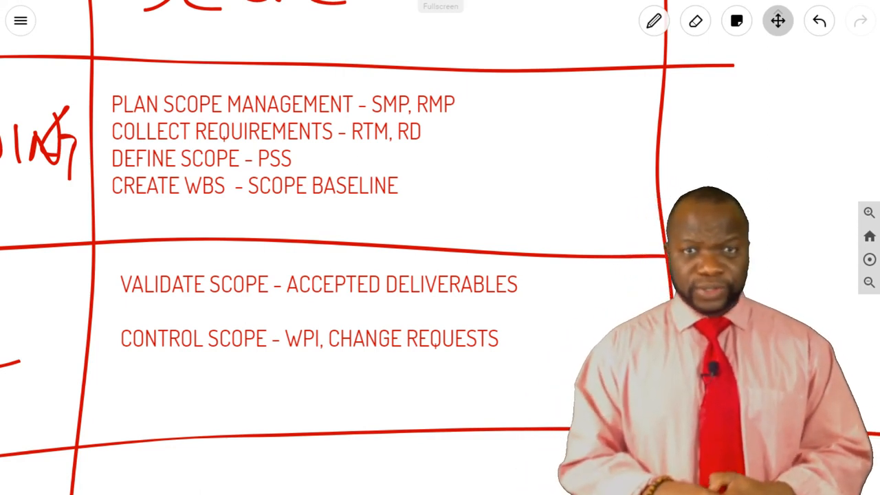
mouse_move(307, 309)
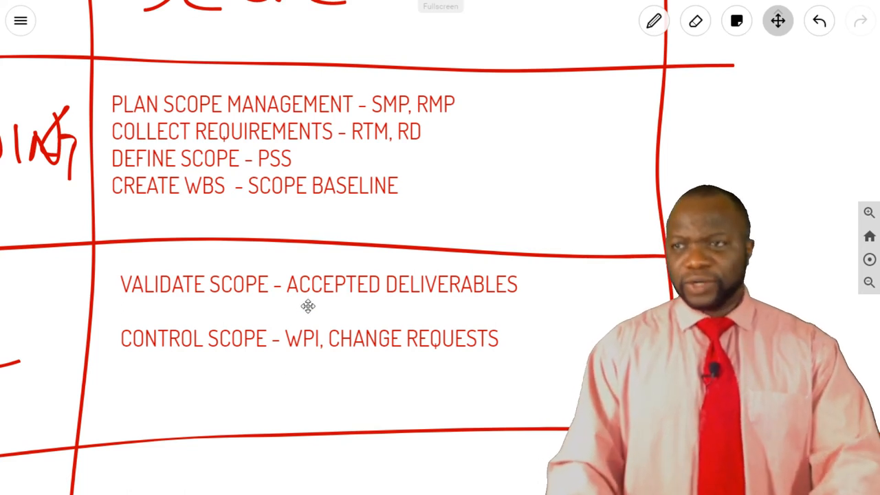